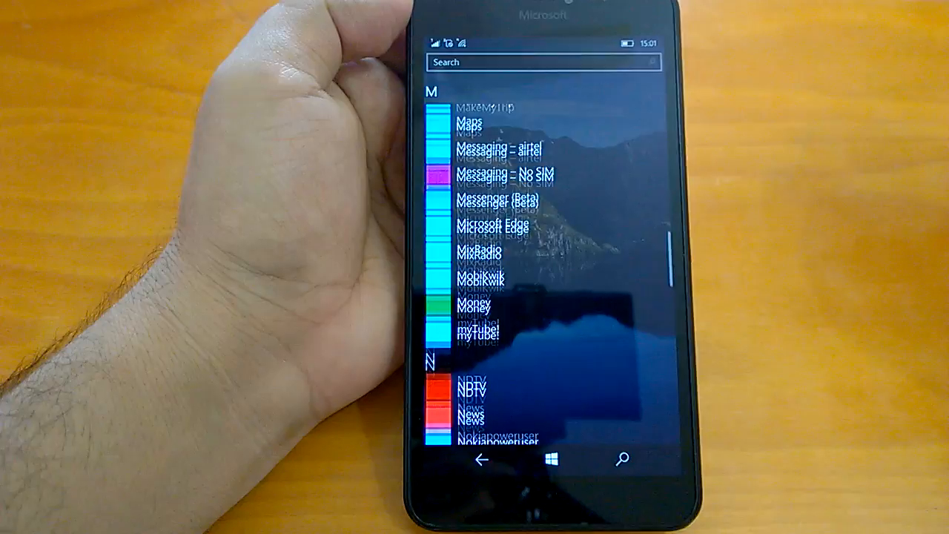
Step: Return from the alphabetical All apps list to the Start screen's live tiles
{"action": "left_click", "coordinate": [551, 467]}
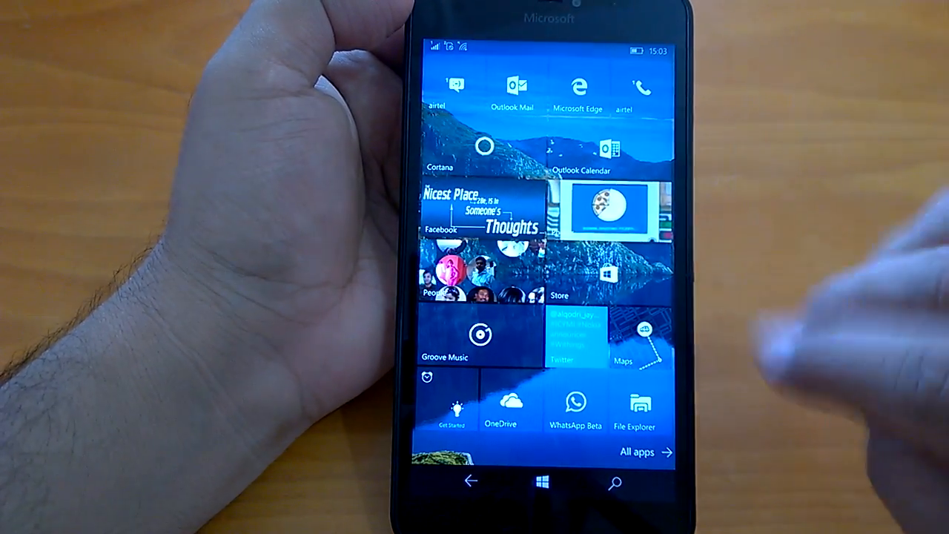
{"action": "left_click", "coordinate": [655, 452]}
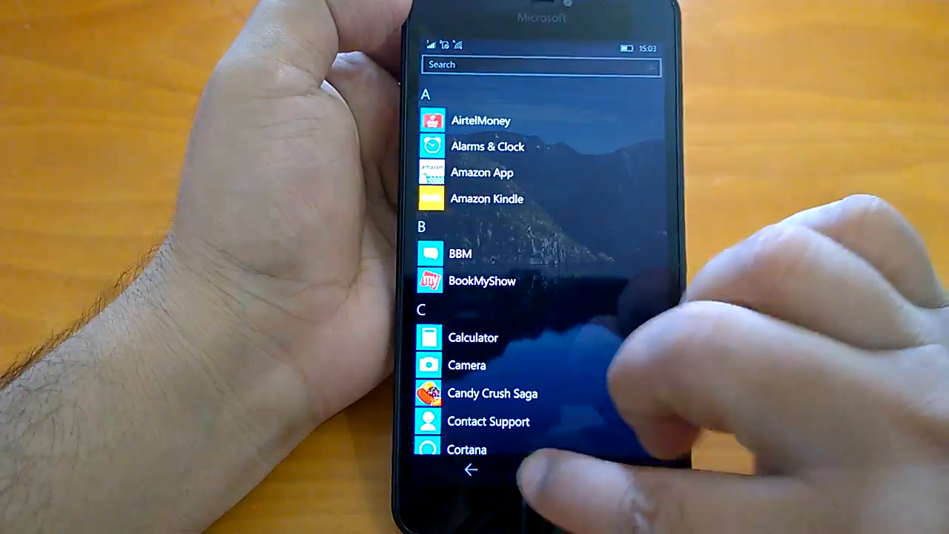
{"action": "left_click", "coordinate": [471, 470]}
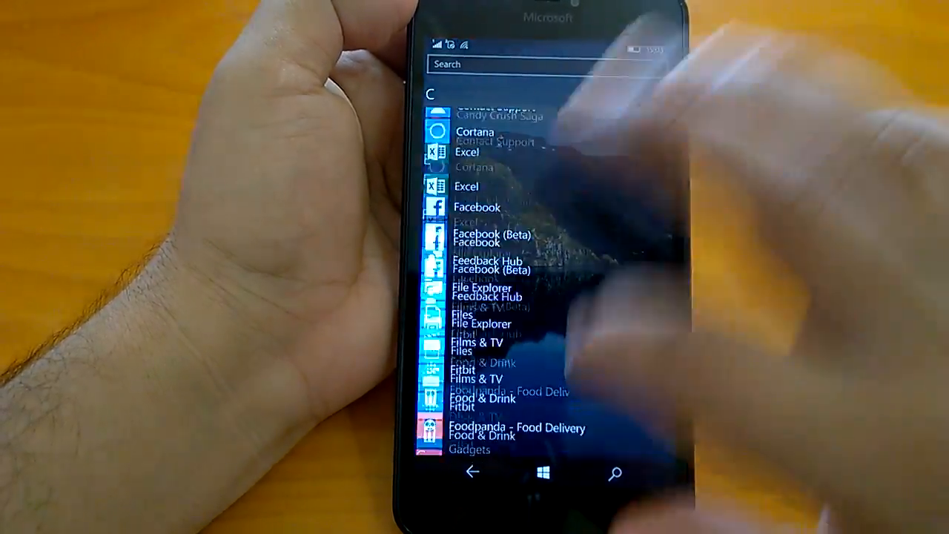
{"action": "scroll", "scroll_direction": "down", "scroll_amount": 3}
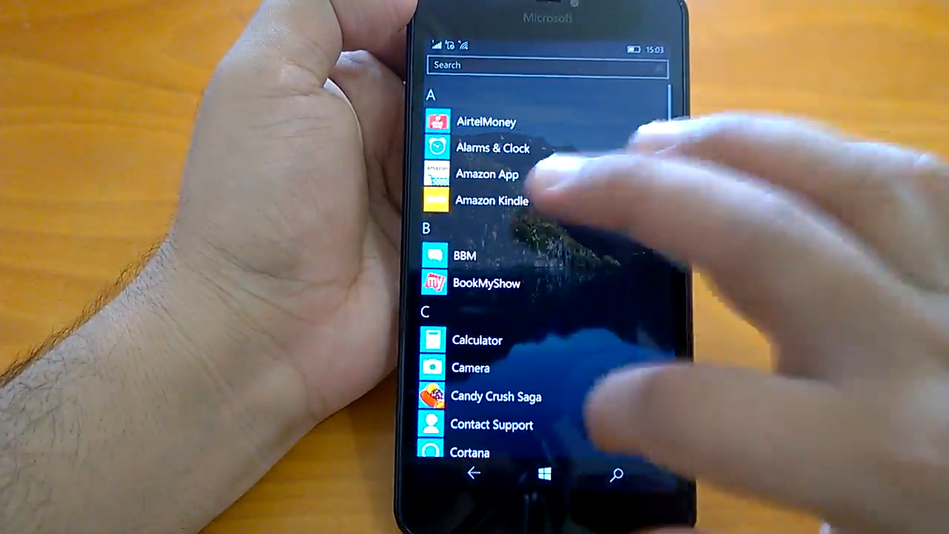
{"action": "scroll", "scroll_direction": "down", "scroll_amount": 3}
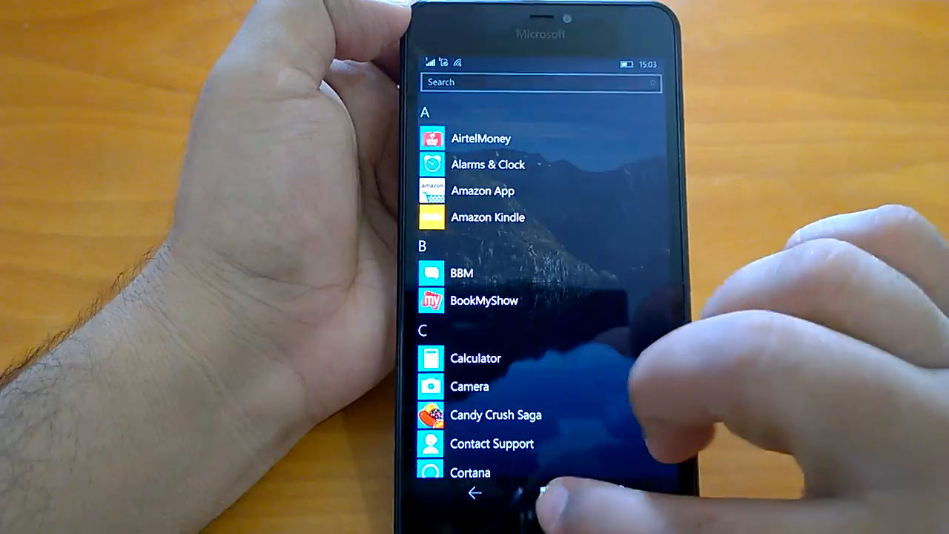
{"action": "scroll", "scroll_direction": "down", "scroll_amount": 3}
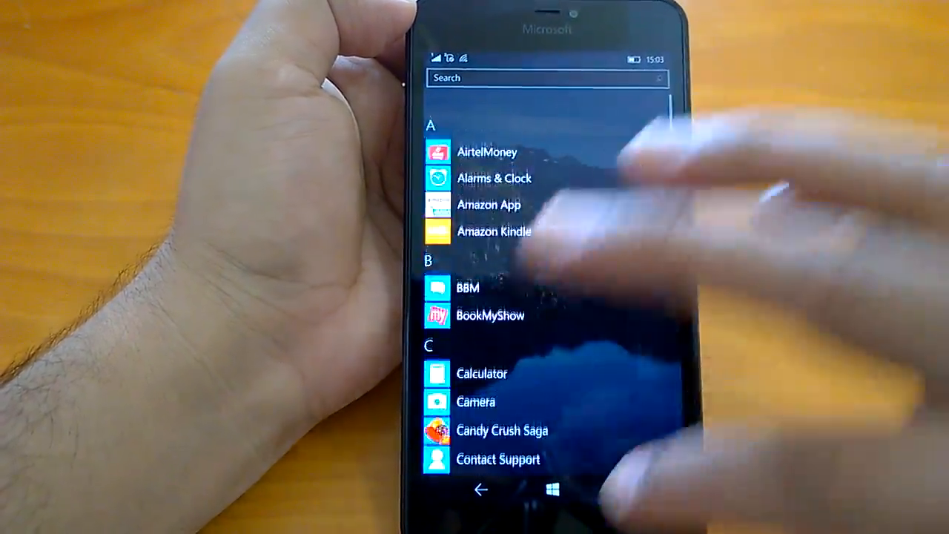
{"action": "scroll", "scroll_direction": "down", "scroll_amount": 3}
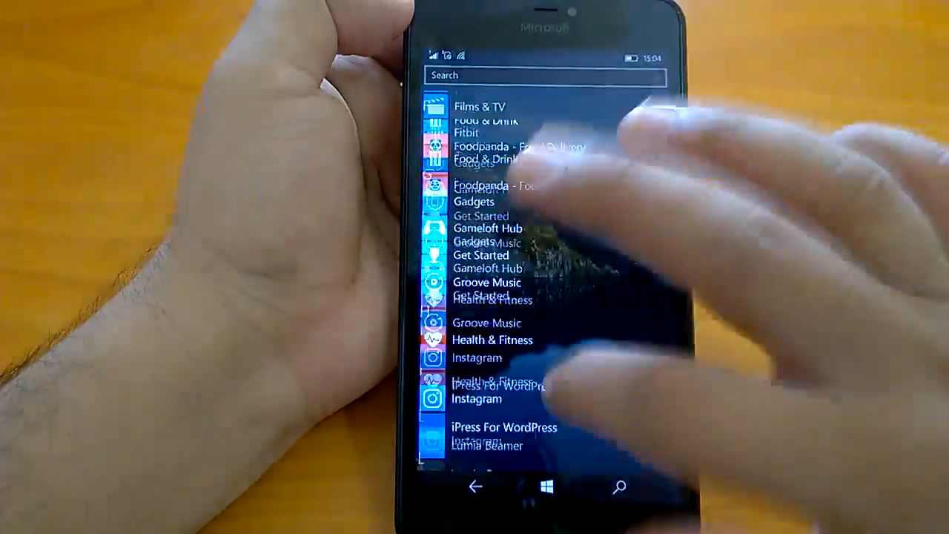
{"action": "scroll", "scroll_direction": "down", "scroll_amount": 3}
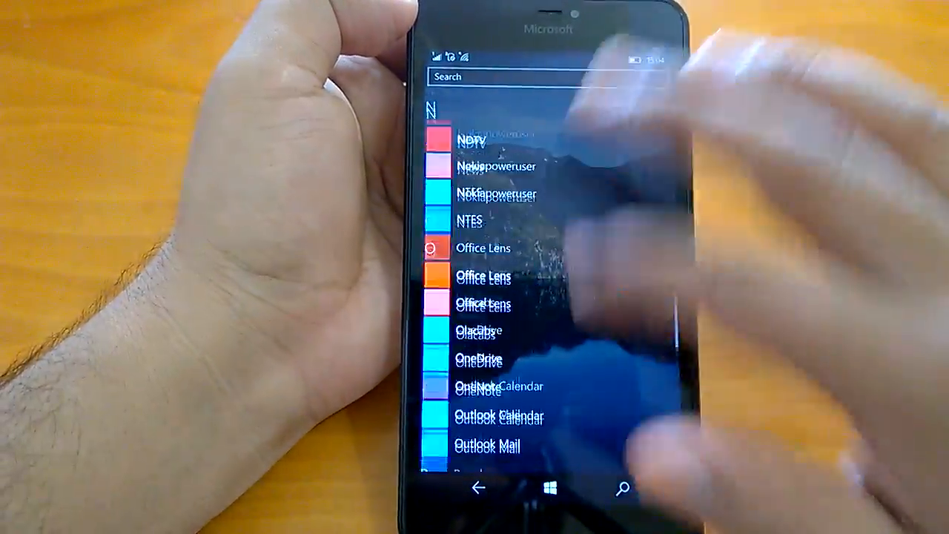
{"action": "scroll", "scroll_direction": "down", "scroll_amount": 3}
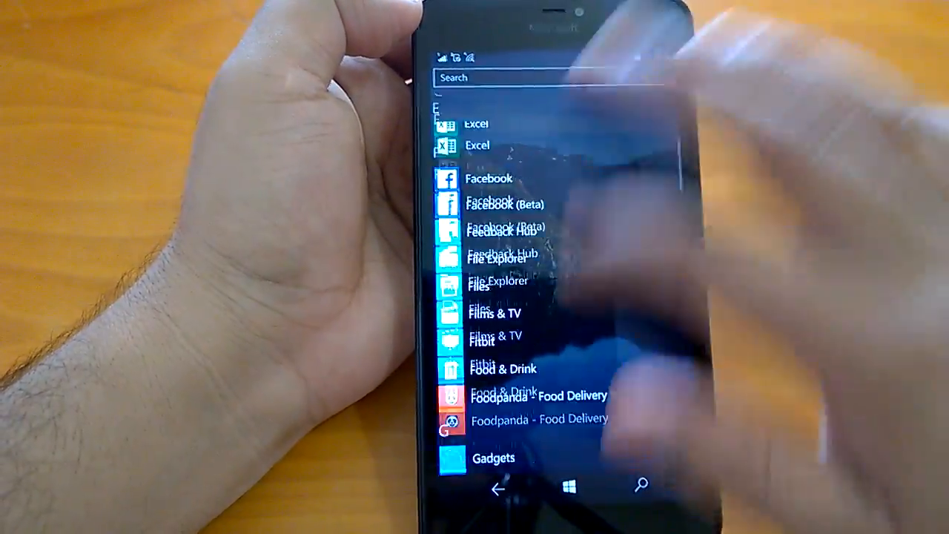
{"action": "scroll", "scroll_direction": "down", "scroll_amount": 3}
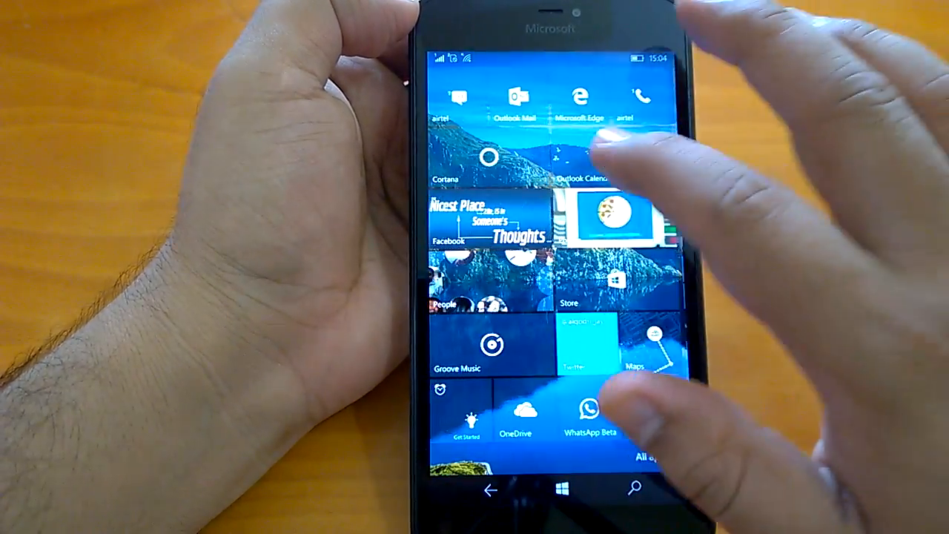
Step: Pull down and expand Action Center, then choose All settings to reach Settings
{"action": "left_click_drag", "start_coordinate": [549, 52], "coordinate": [549, 297]}
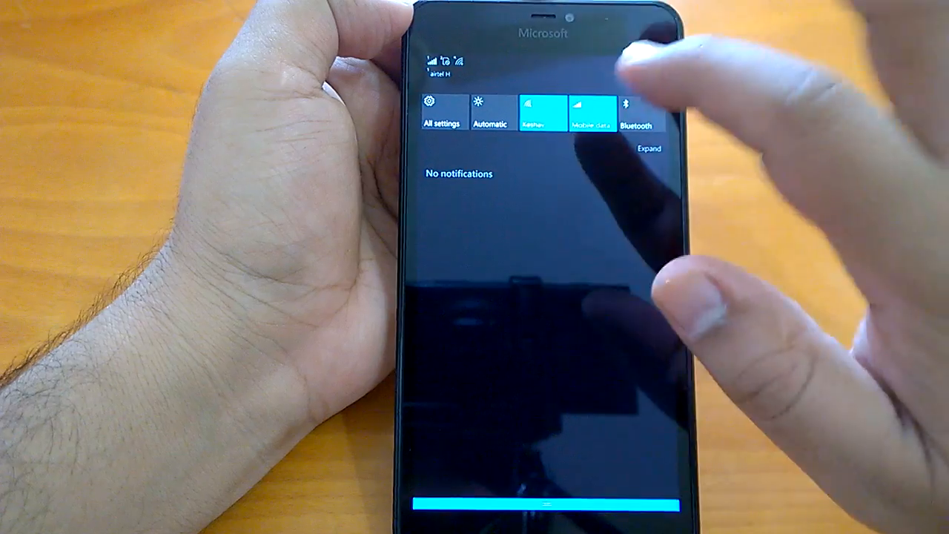
{"action": "left_click", "coordinate": [650, 147]}
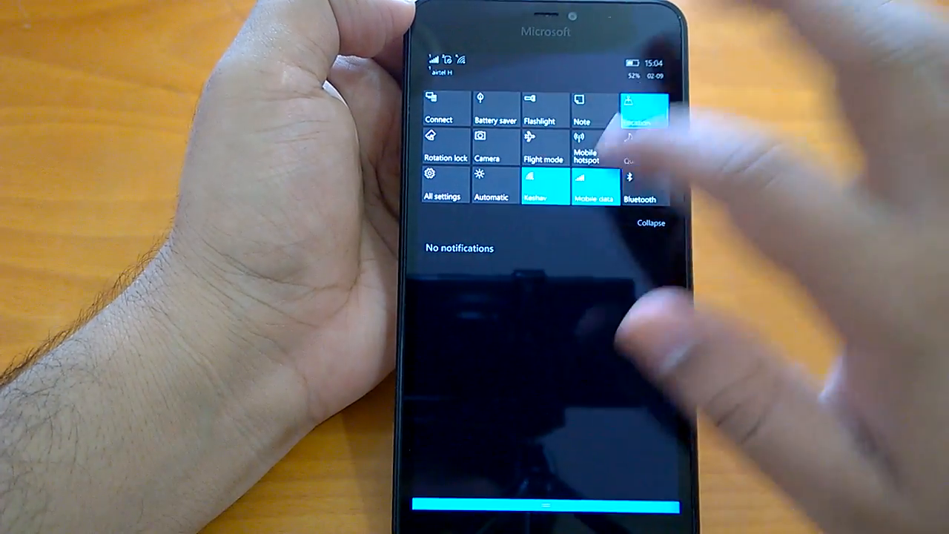
{"action": "left_click", "coordinate": [650, 223]}
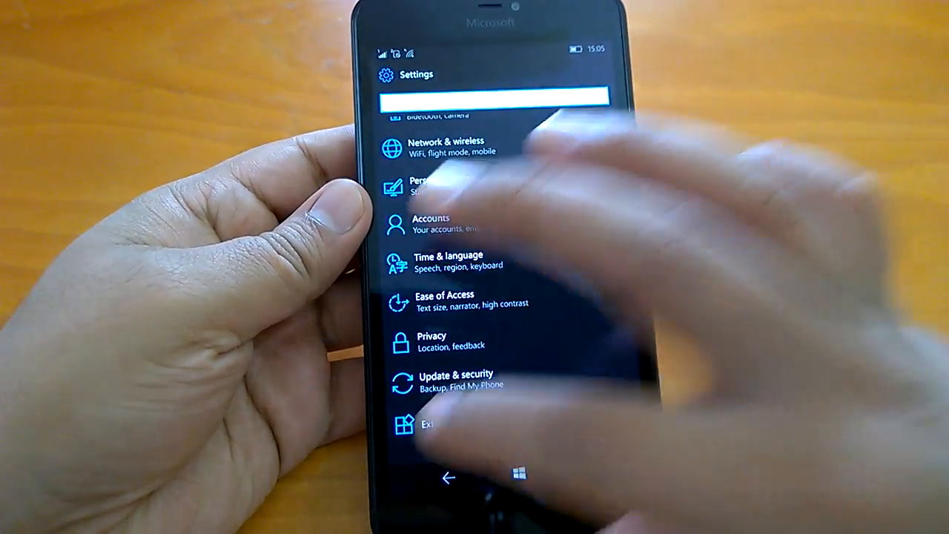
{"action": "left_click", "coordinate": [427, 424]}
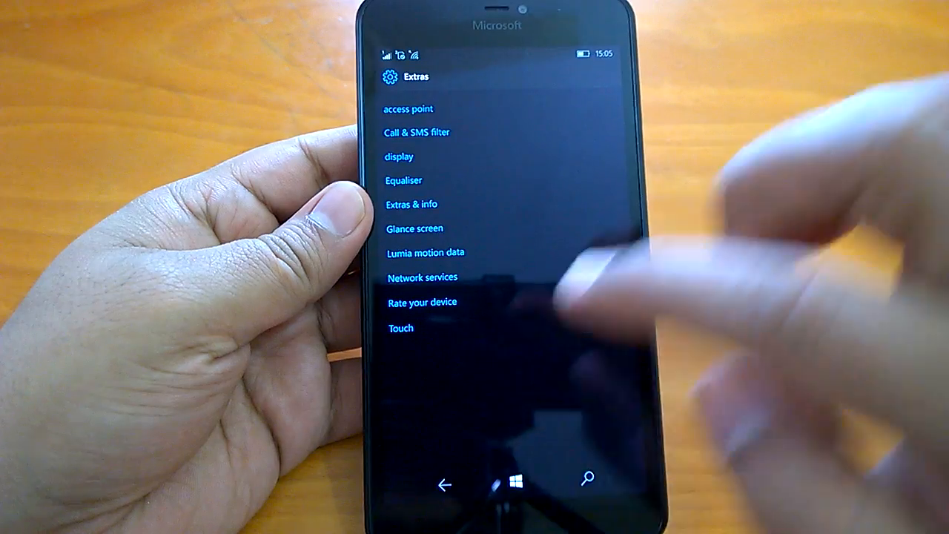
{"action": "left_click", "coordinate": [444, 485]}
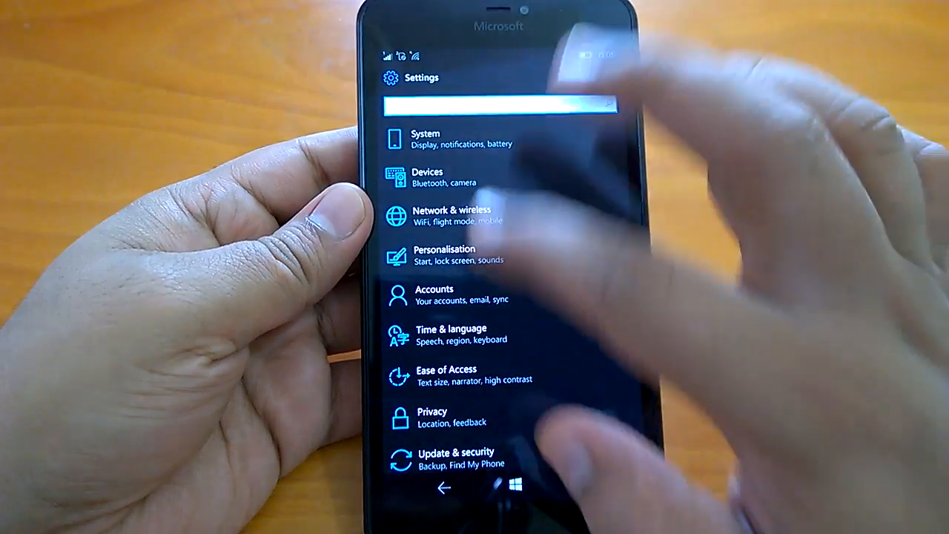
{"action": "left_click", "coordinate": [426, 139]}
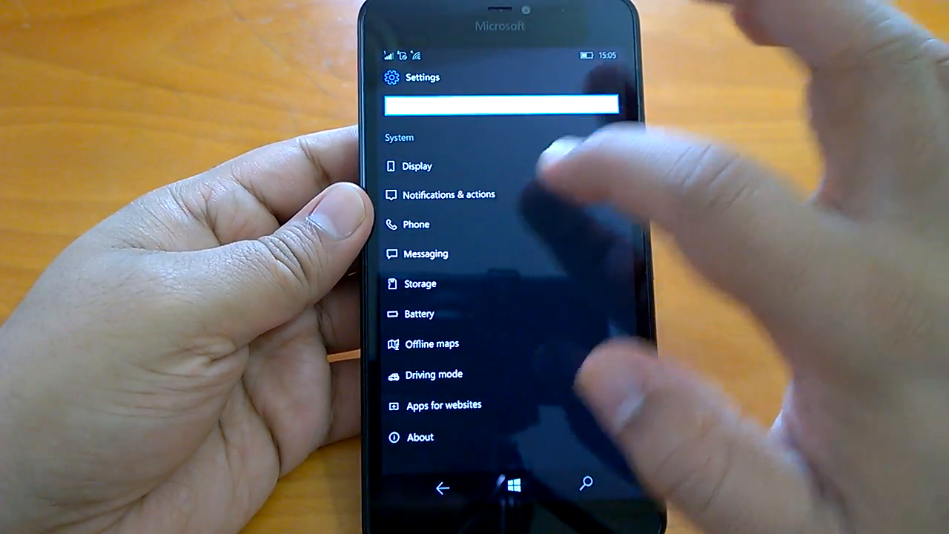
{"action": "left_click", "coordinate": [417, 166]}
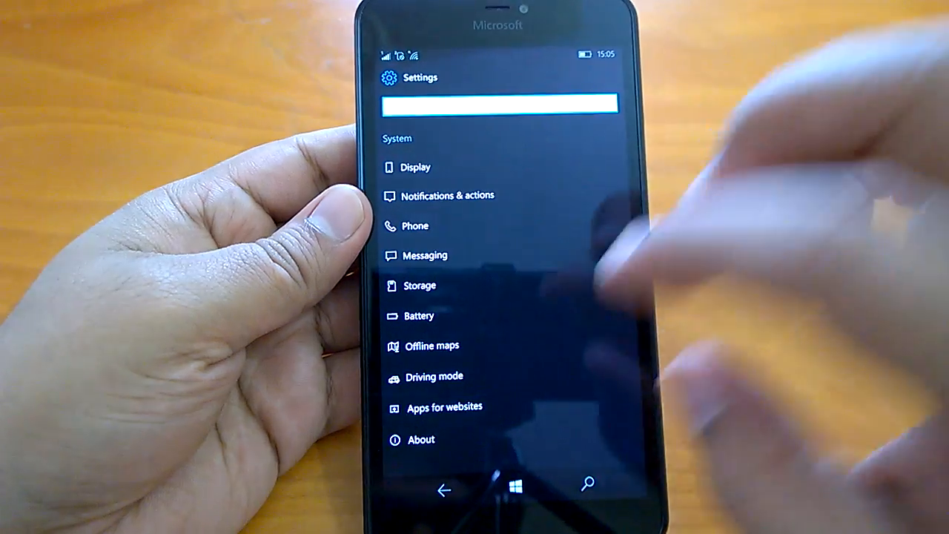
{"action": "left_click", "coordinate": [444, 407]}
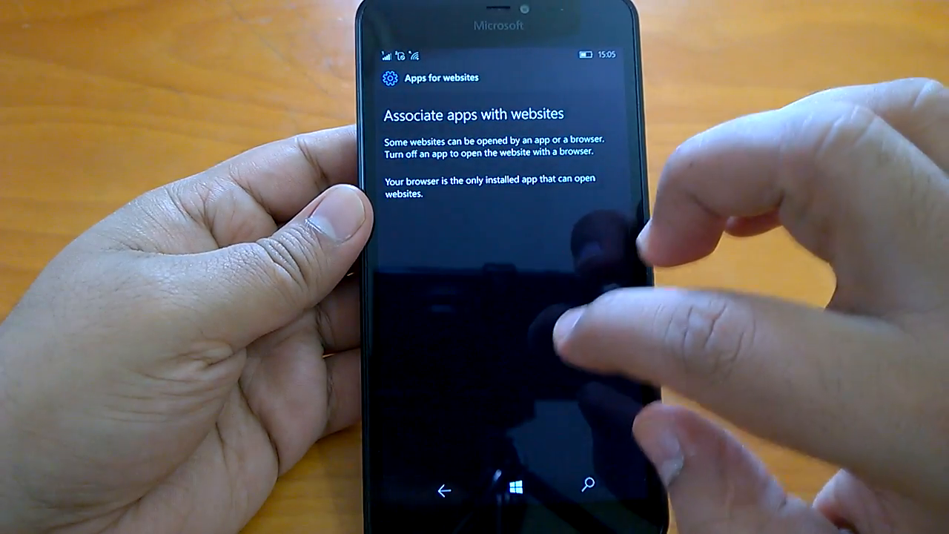
{"action": "left_click", "coordinate": [444, 490]}
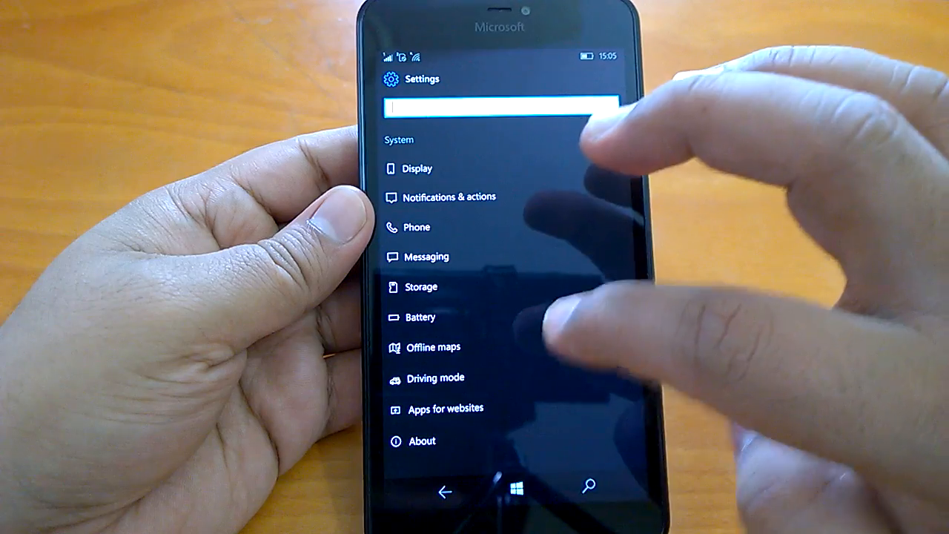
{"action": "scroll", "scroll_direction": "down", "scroll_amount": 3}
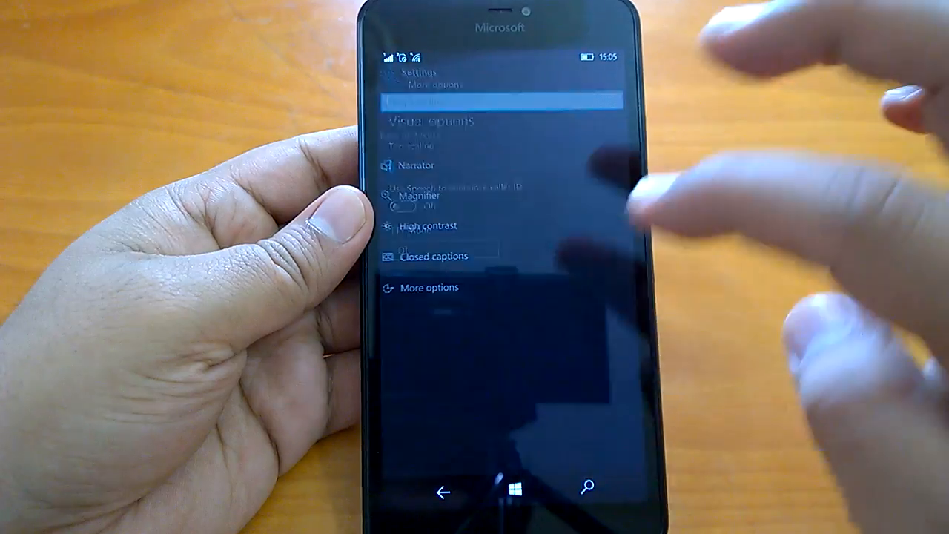
{"action": "left_click", "coordinate": [443, 492]}
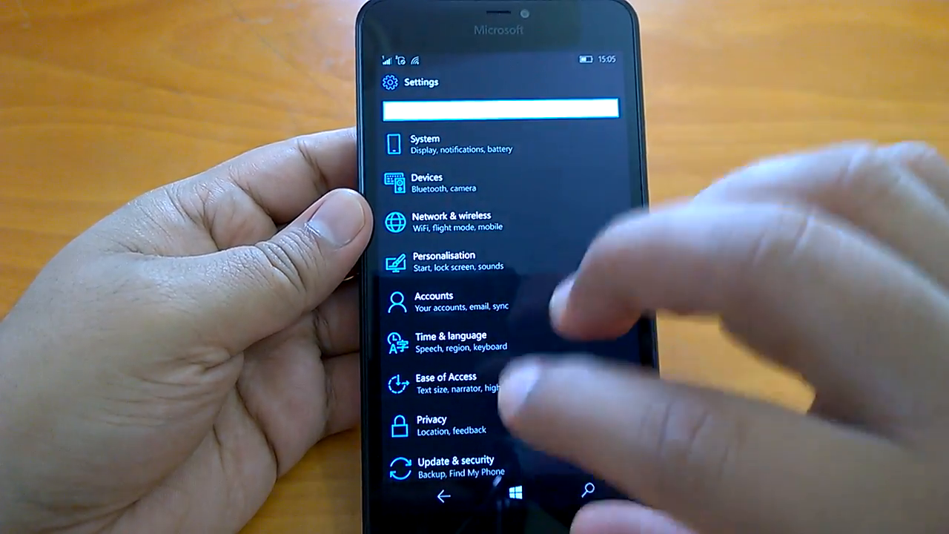
Step: Go to Start and bring up the task switcher showing Subway Surfers and Phone
{"action": "left_click", "coordinate": [509, 495]}
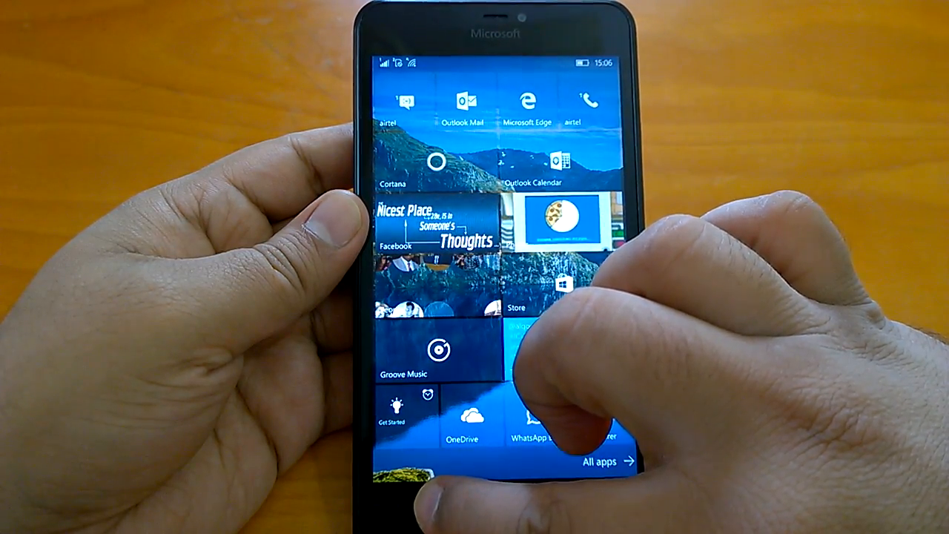
{"action": "left_click", "coordinate": [506, 499]}
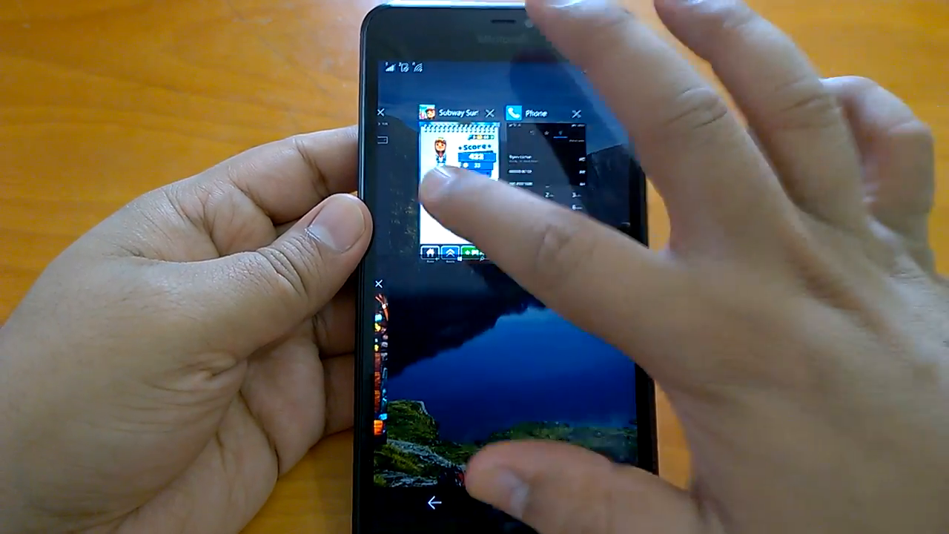
Step: Resume Subway Surfers from the switcher and play a mine-cart run
{"action": "left_click", "coordinate": [457, 171]}
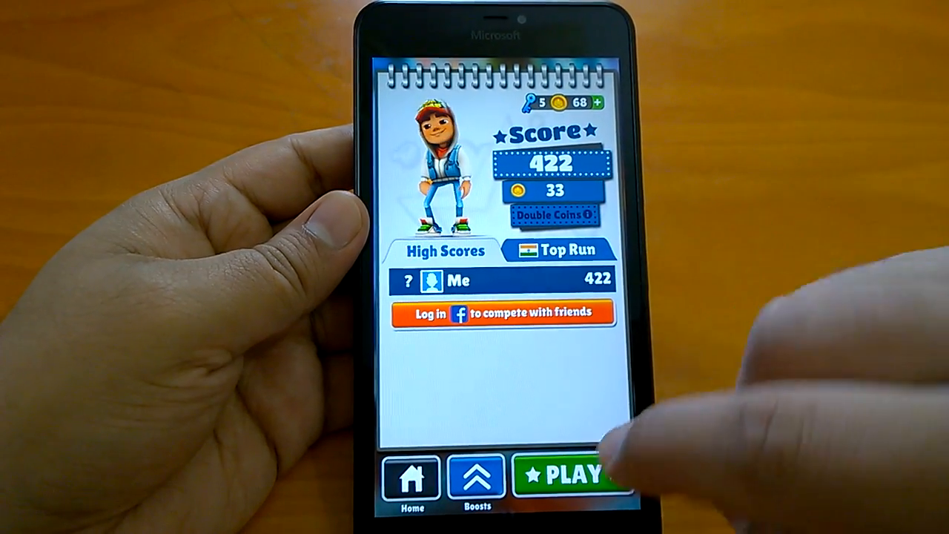
{"action": "left_click", "coordinate": [575, 475]}
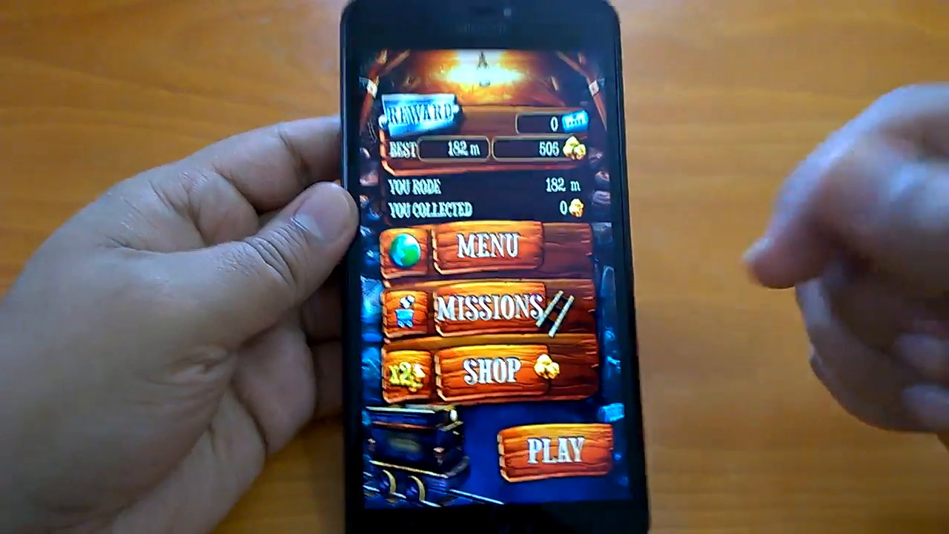
{"action": "left_click", "coordinate": [550, 445]}
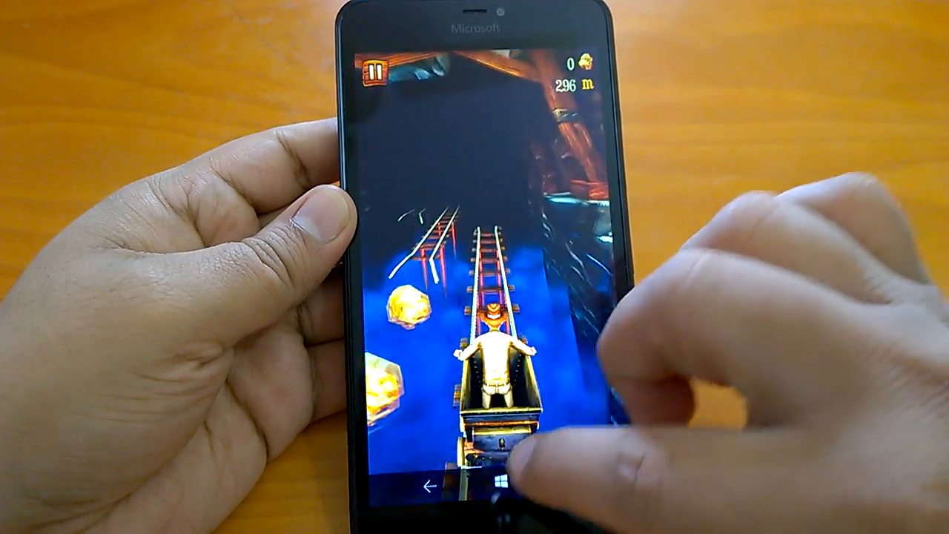
{"action": "left_click", "coordinate": [504, 492]}
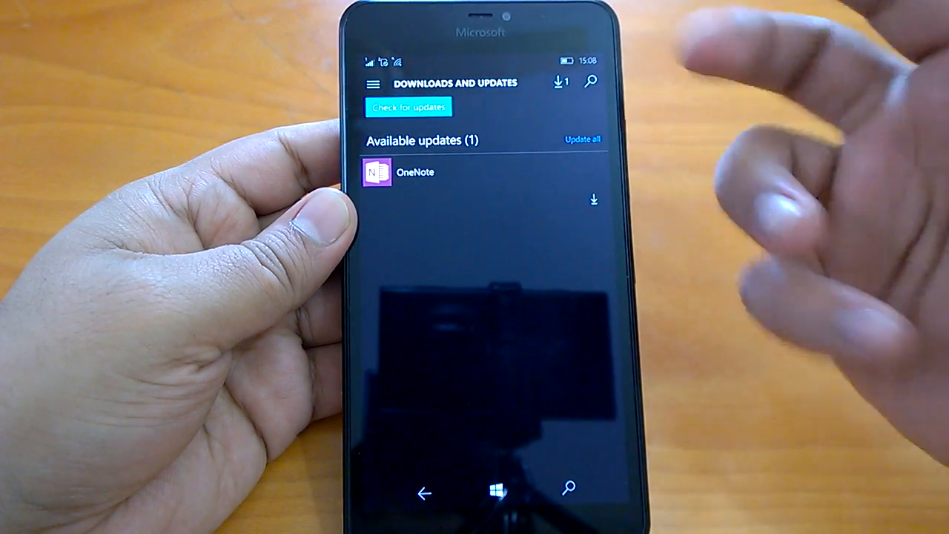
Step: Check the Store's update activity and scroll through its update and live tile settings
{"action": "left_click", "coordinate": [594, 198]}
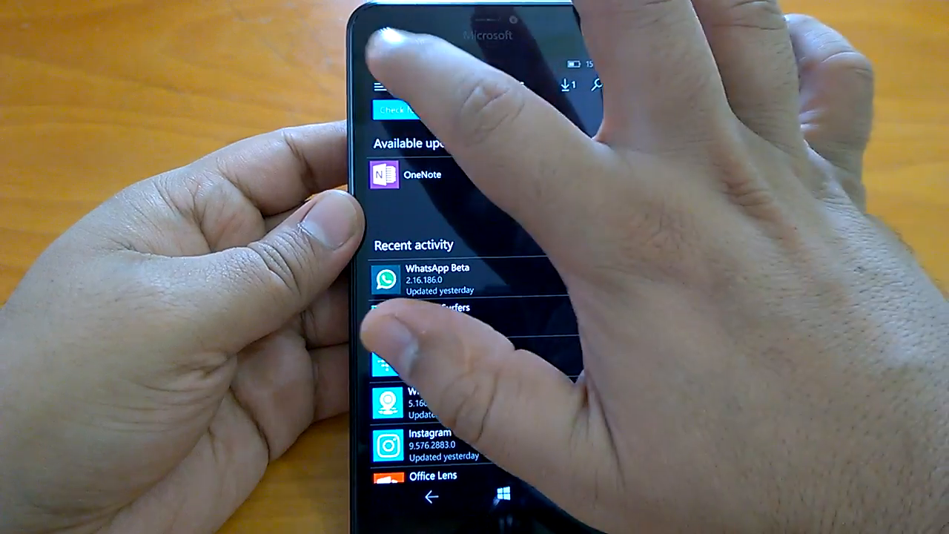
{"action": "left_click", "coordinate": [379, 85]}
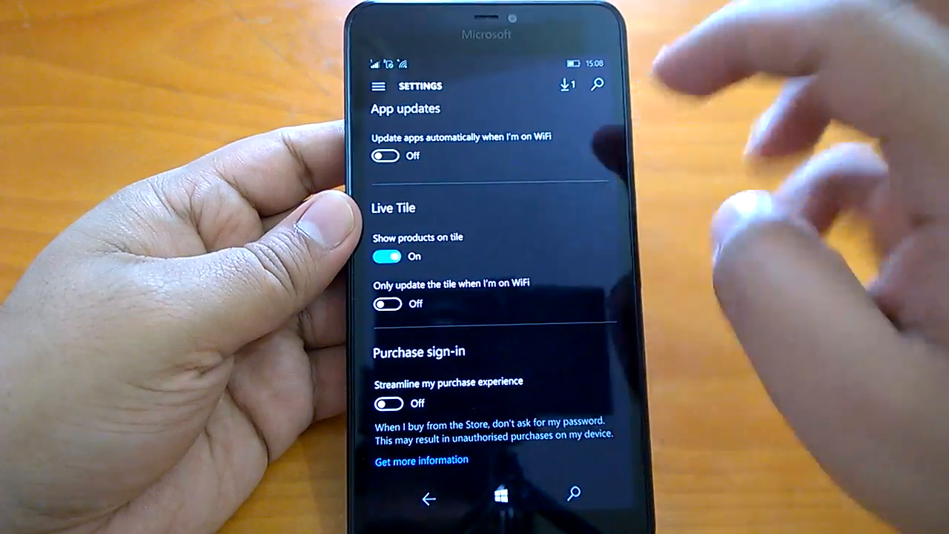
{"action": "scroll", "scroll_direction": "down", "scroll_amount": 3}
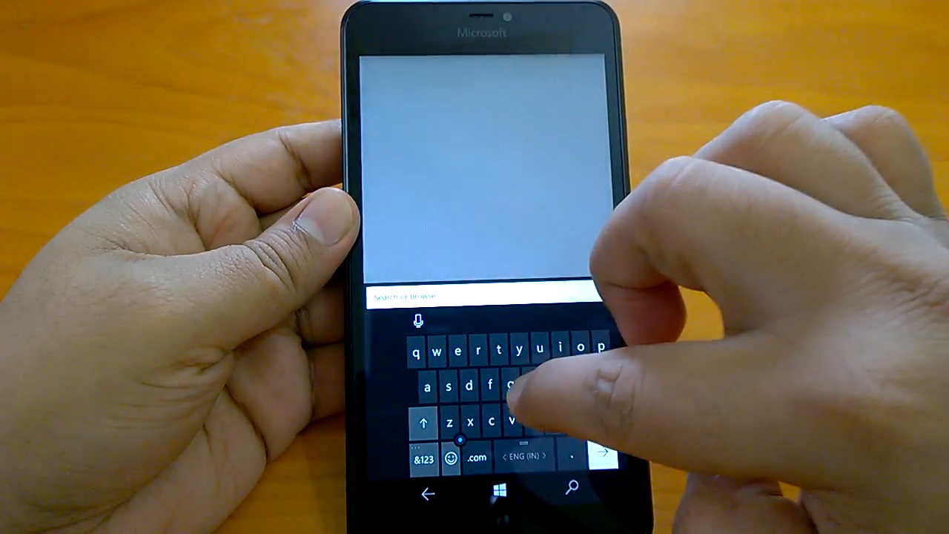
Step: Submit the typed GadgetOx address, then re-edit it after the page can't be reached
{"action": "type", "text": "thegagdeto"}
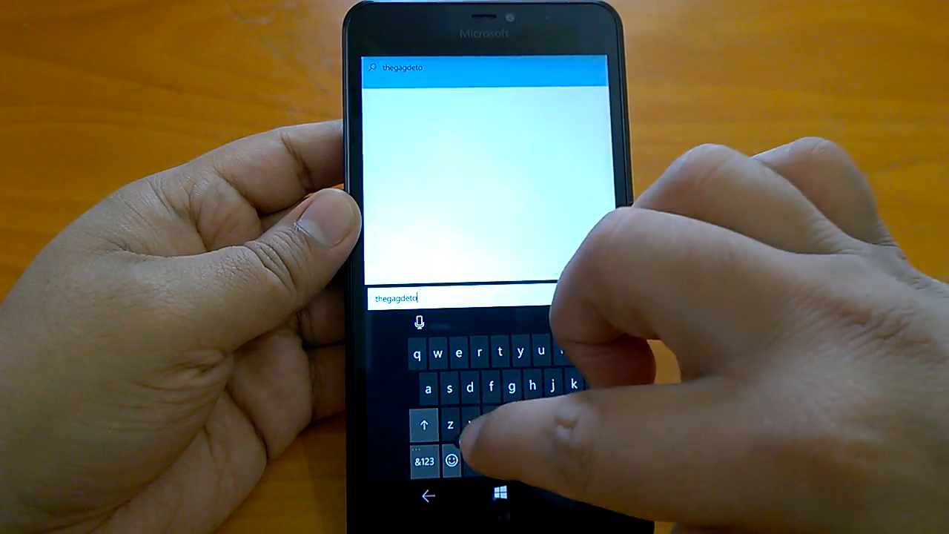
{"action": "type", "text": "x.net"}
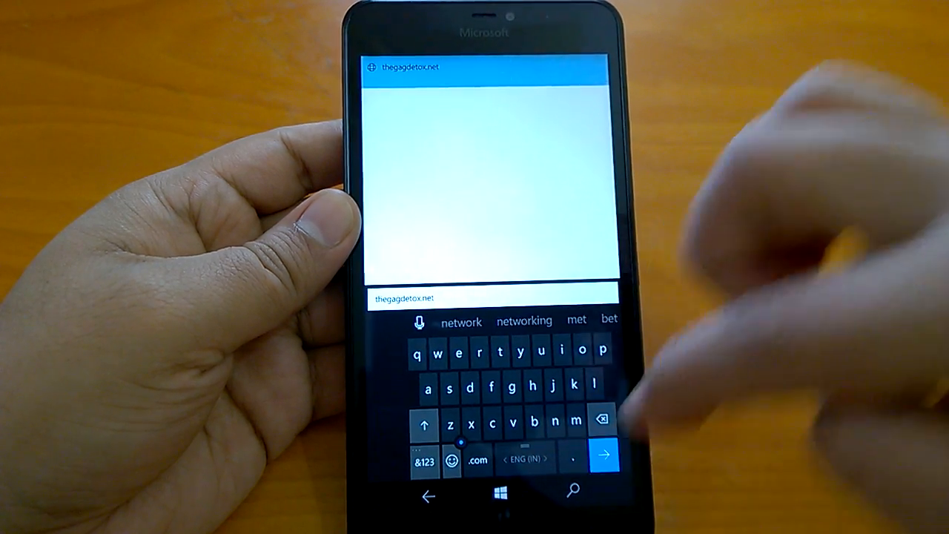
{"action": "left_click", "coordinate": [604, 456]}
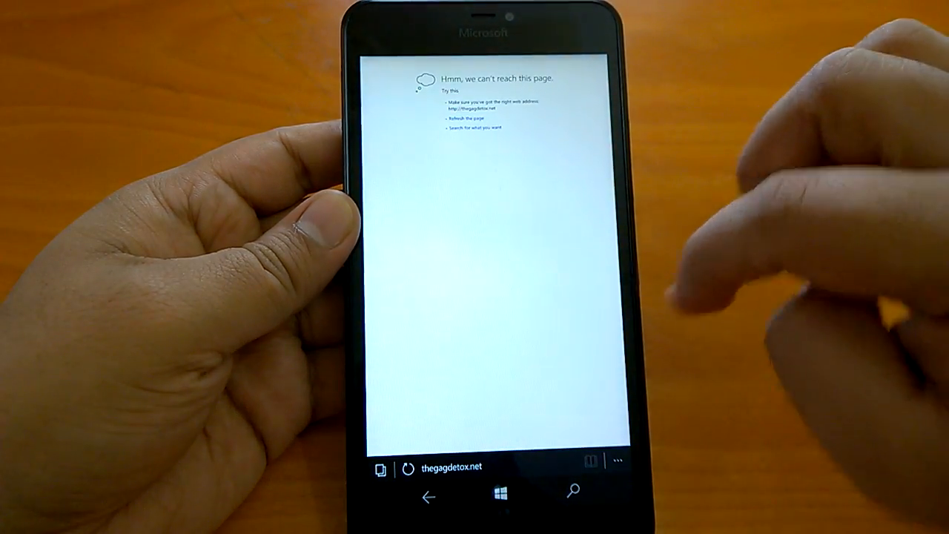
{"action": "left_click", "coordinate": [437, 467]}
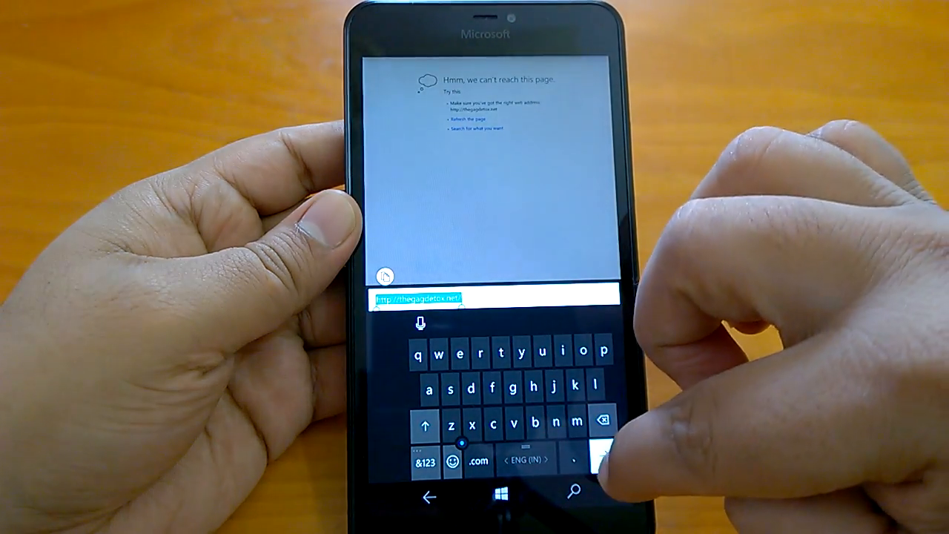
{"action": "left_click", "coordinate": [603, 460]}
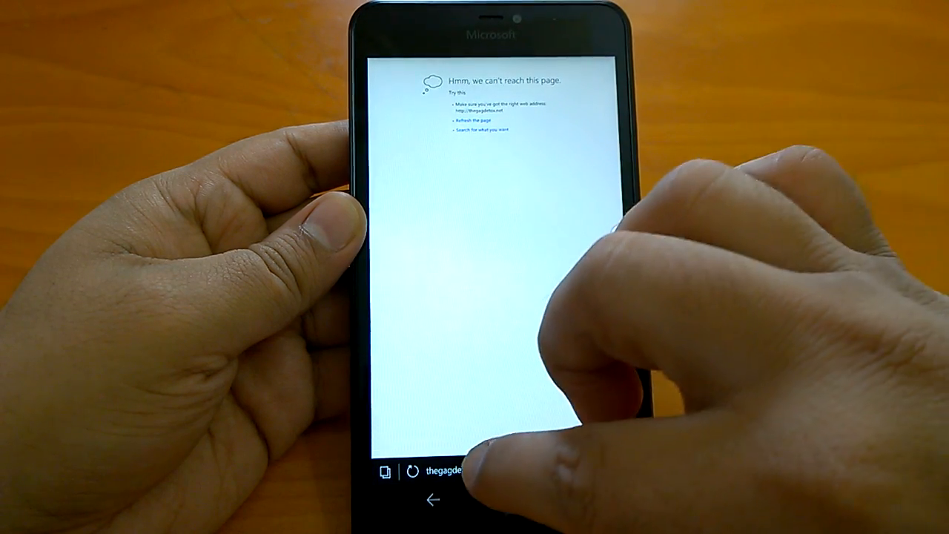
{"action": "left_click", "coordinate": [445, 471]}
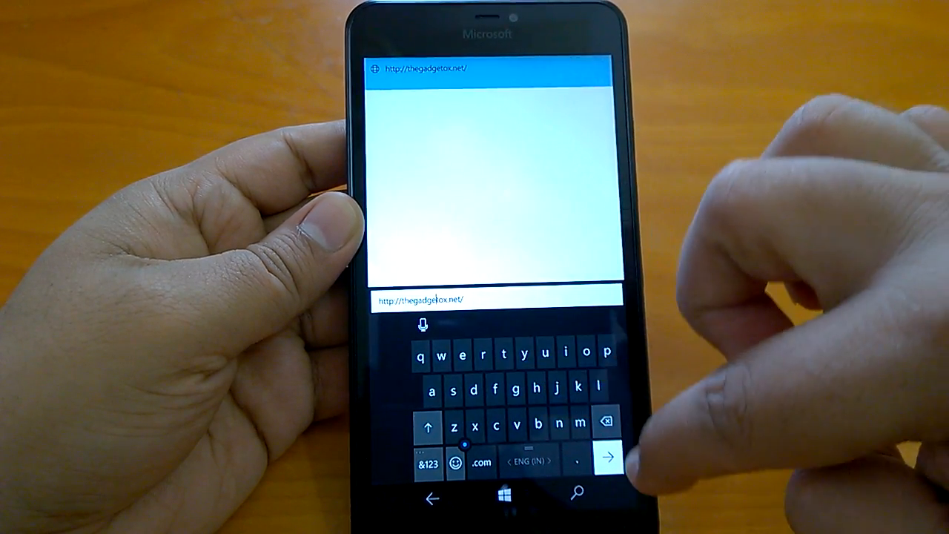
Step: Load thegadgetox.net to show its featured story and latest posts
{"action": "left_click", "coordinate": [608, 458]}
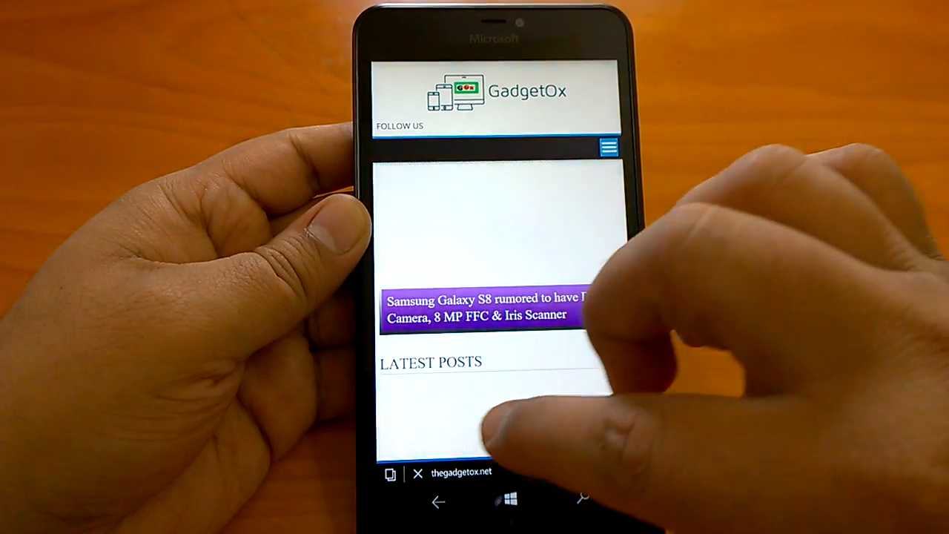
Step: Search 'html5 test' in a new Edge tab to open html5test.com
{"action": "left_click", "coordinate": [390, 473]}
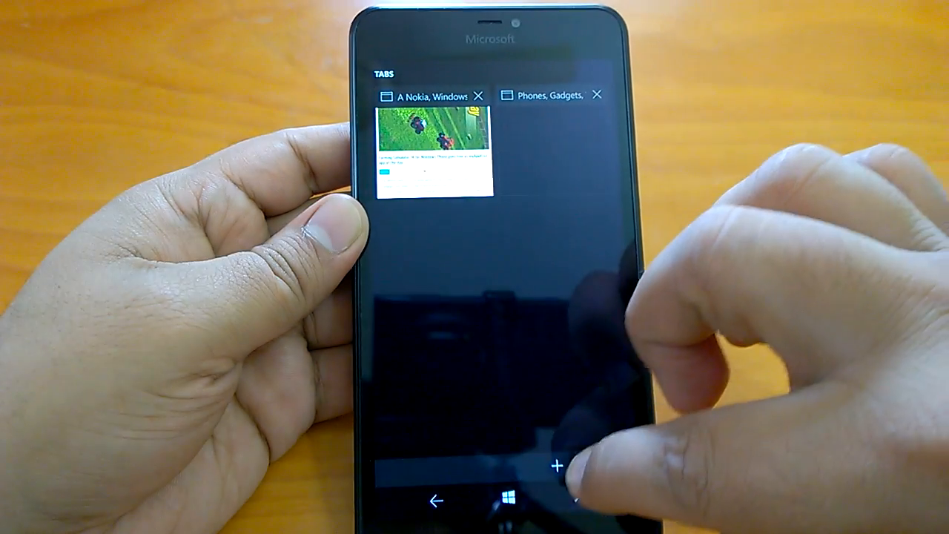
{"action": "left_click", "coordinate": [557, 466]}
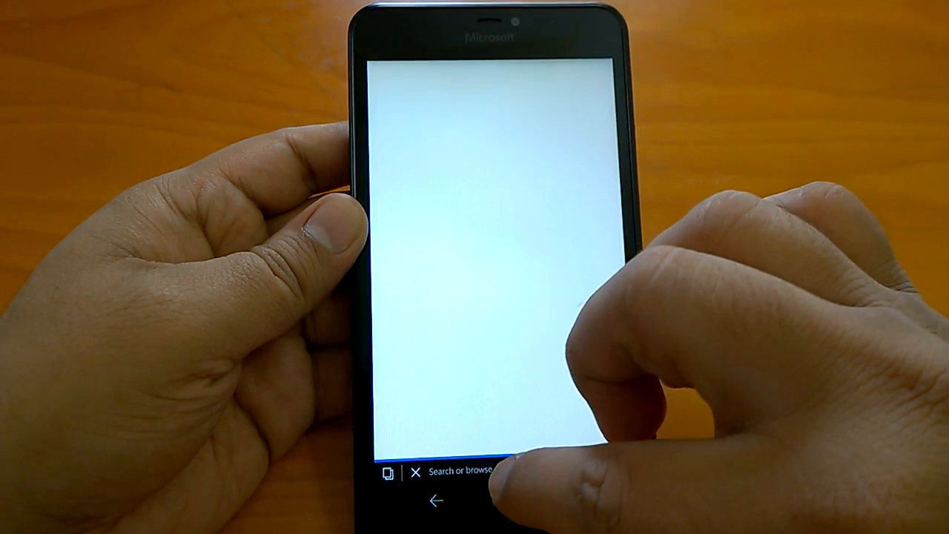
{"action": "left_click", "coordinate": [475, 476]}
{"action": "type", "text": "html5"}
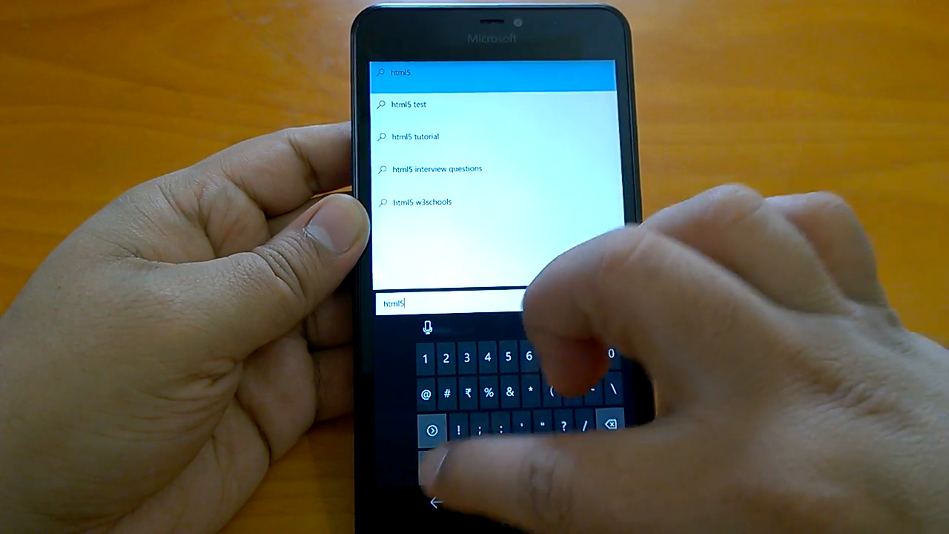
{"action": "type", "text": "test.com"}
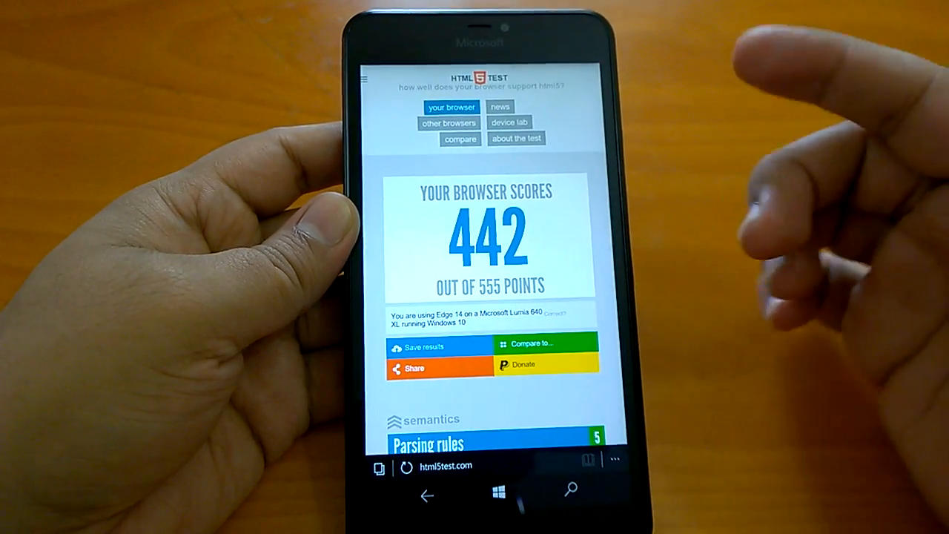
Step: Return to Edge's GadgetOx page, scroll through the posts, and reopen the app switcher
{"action": "left_click", "coordinate": [495, 496]}
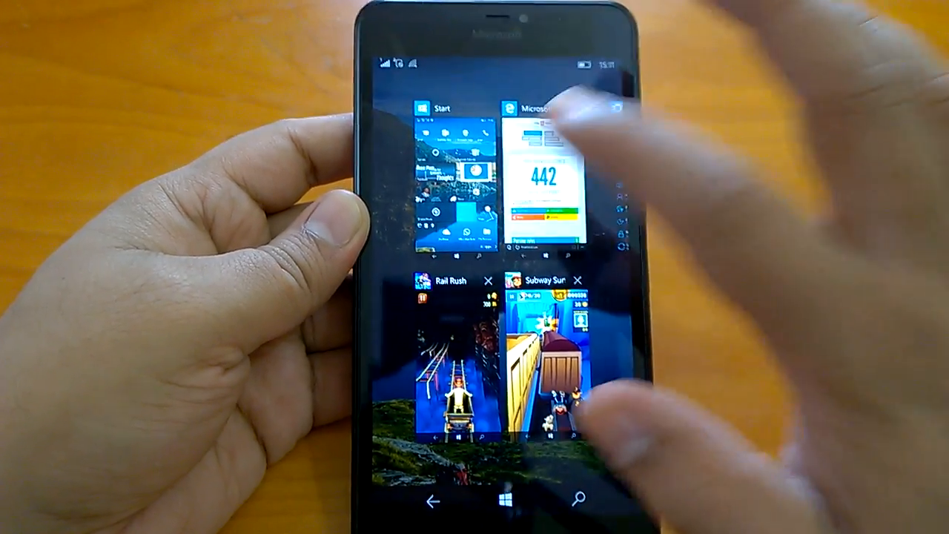
{"action": "left_click", "coordinate": [542, 170]}
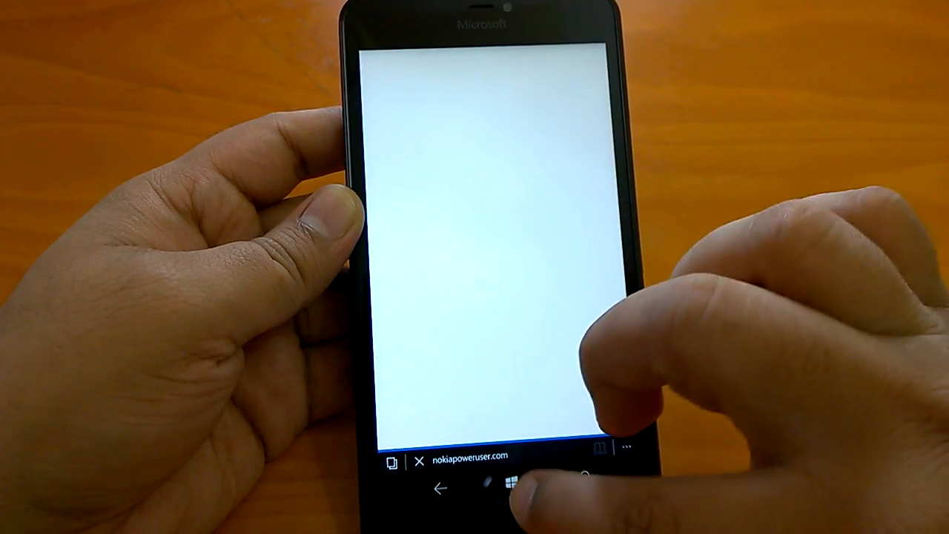
{"action": "left_click", "coordinate": [369, 457]}
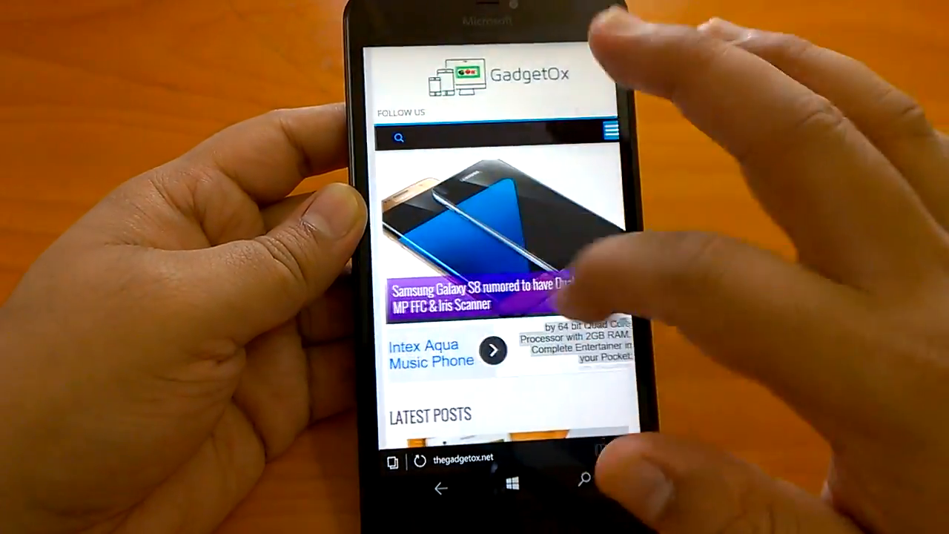
{"action": "scroll", "scroll_direction": "down", "scroll_amount": 3}
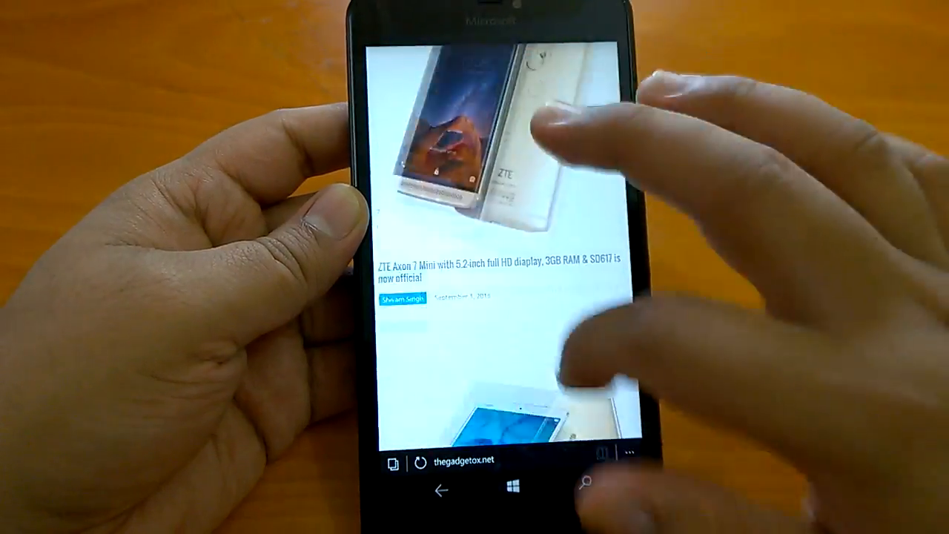
{"action": "scroll", "scroll_direction": "down", "scroll_amount": 3}
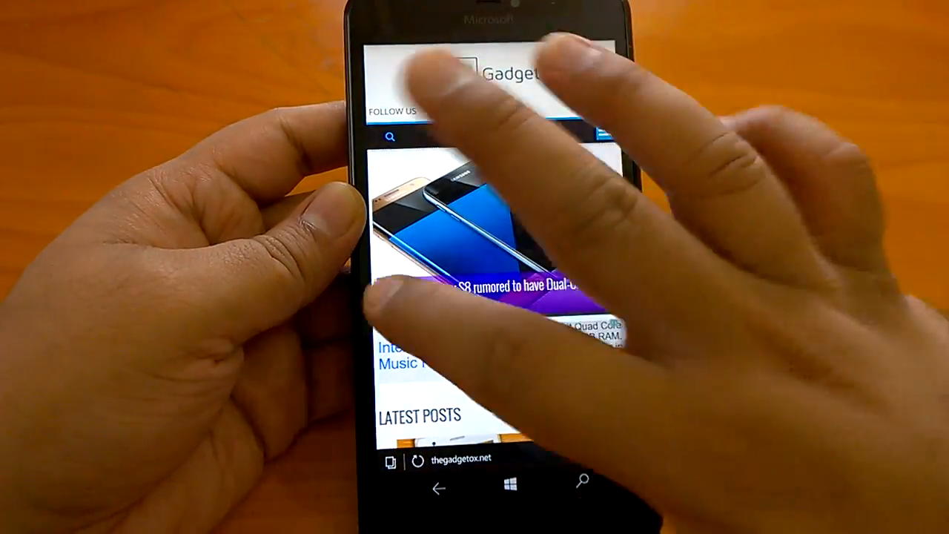
{"action": "left_click", "coordinate": [508, 488]}
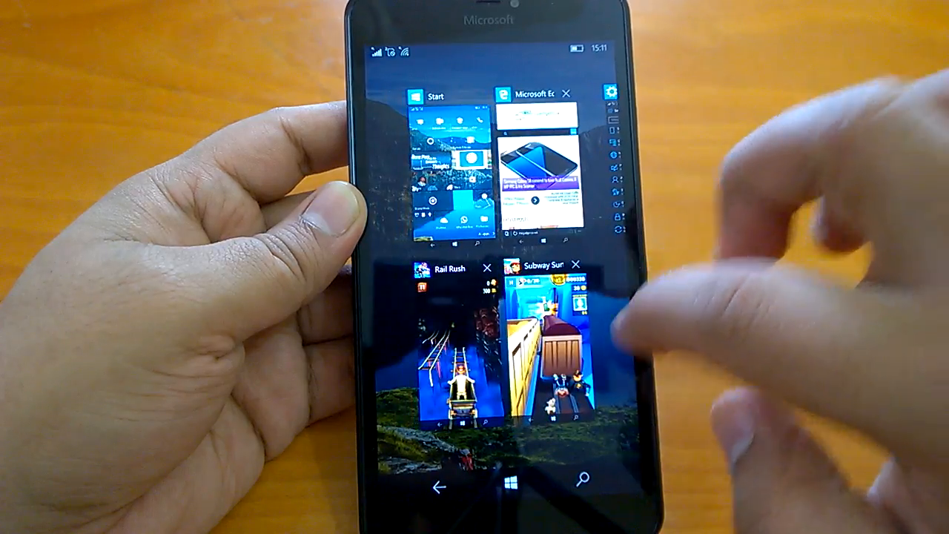
Step: Switch to the Store, then to Maps on Bengaluru, then back to Start
{"action": "left_click", "coordinate": [548, 342]}
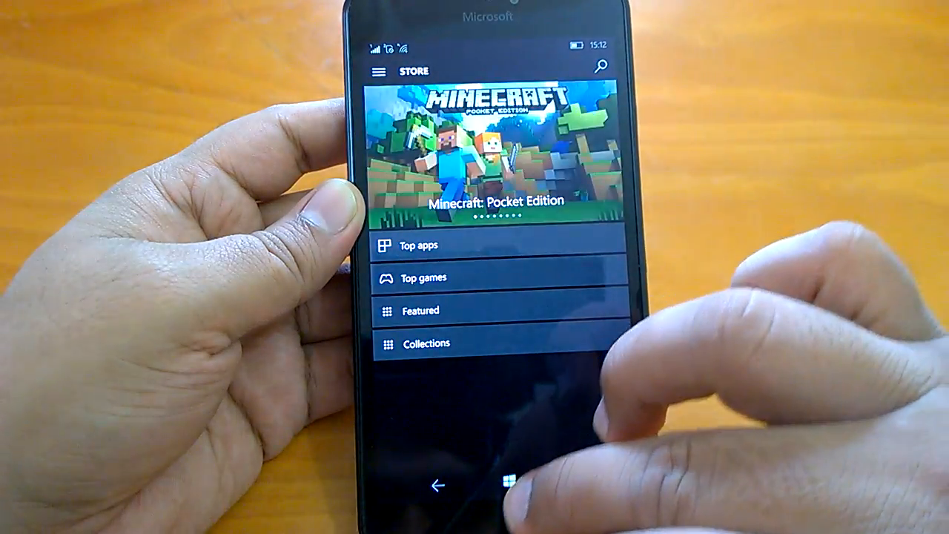
{"action": "left_click", "coordinate": [508, 483]}
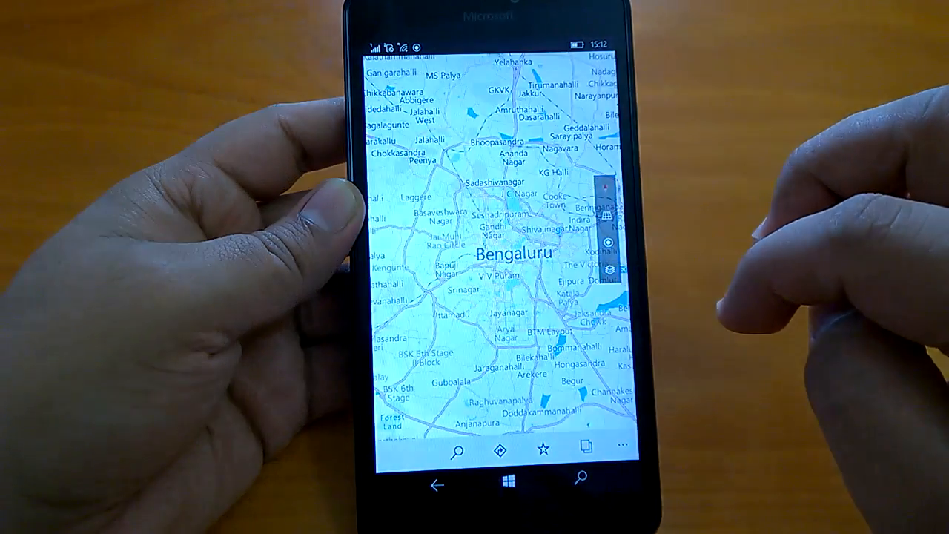
{"action": "left_click", "coordinate": [500, 483]}
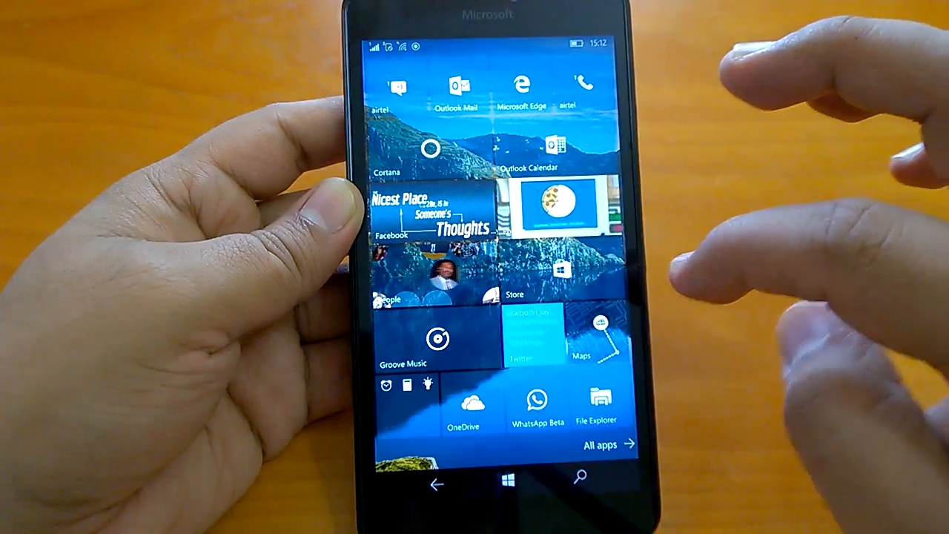
Step: Open Edge briefly, return to Start, then show the alphabetical All apps list
{"action": "left_click", "coordinate": [521, 483]}
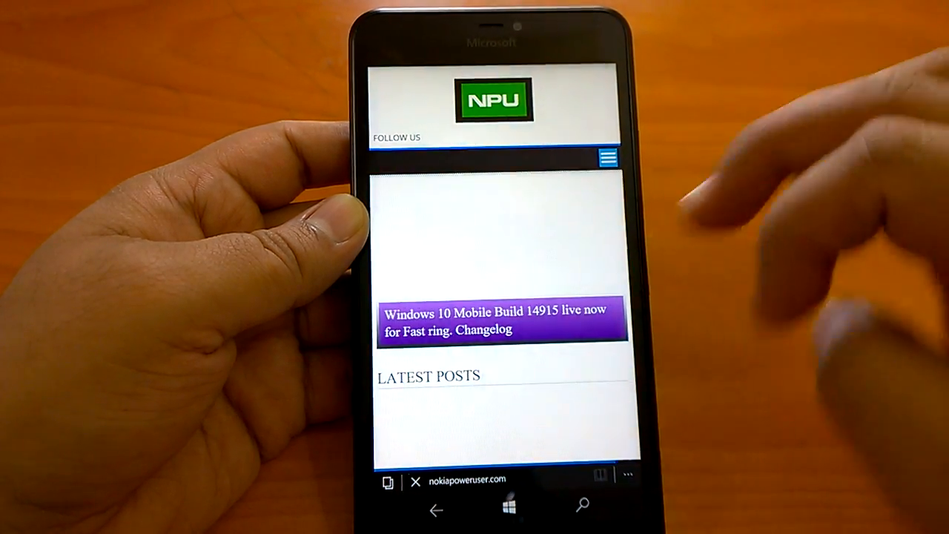
{"action": "left_click", "coordinate": [507, 510]}
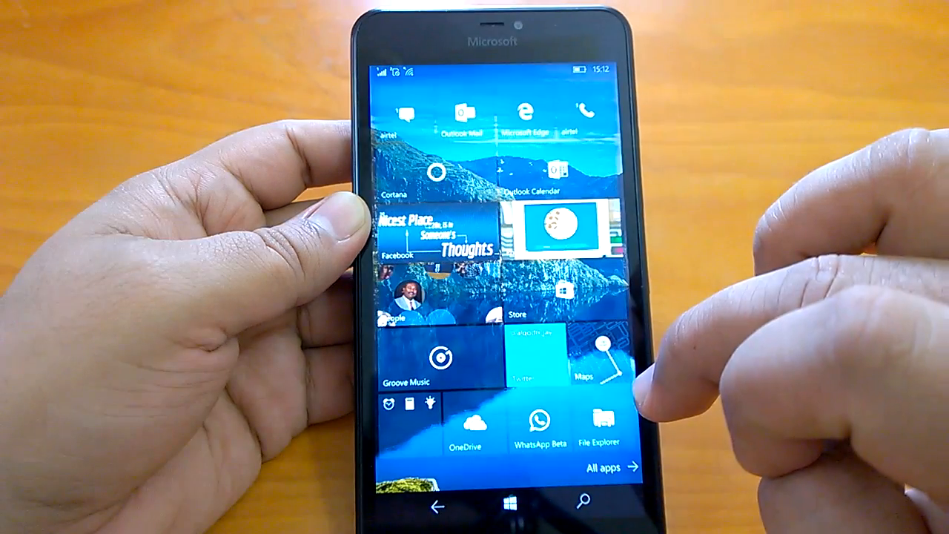
{"action": "left_click", "coordinate": [616, 468]}
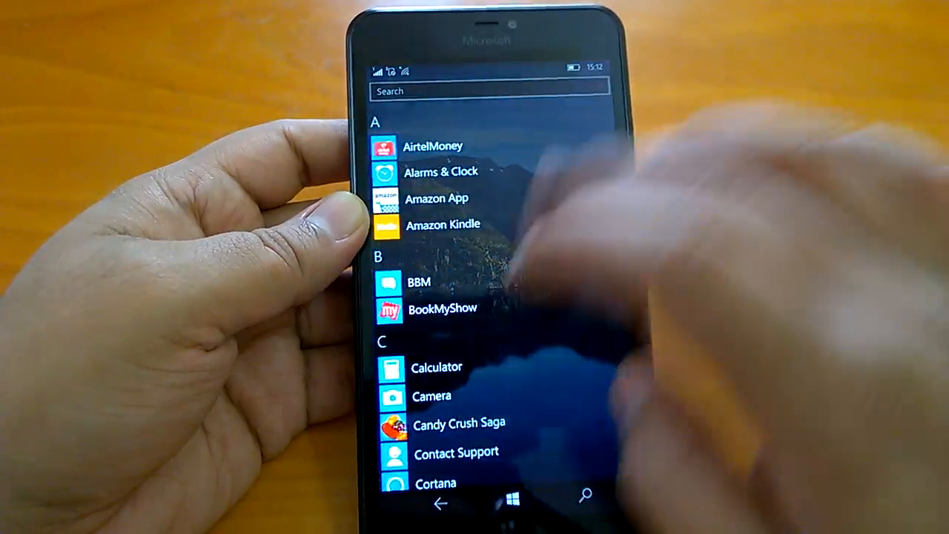
Step: Scroll to Settings and view the Battery page: 50% charge, saver off
{"action": "scroll", "scroll_direction": "down", "scroll_amount": 3}
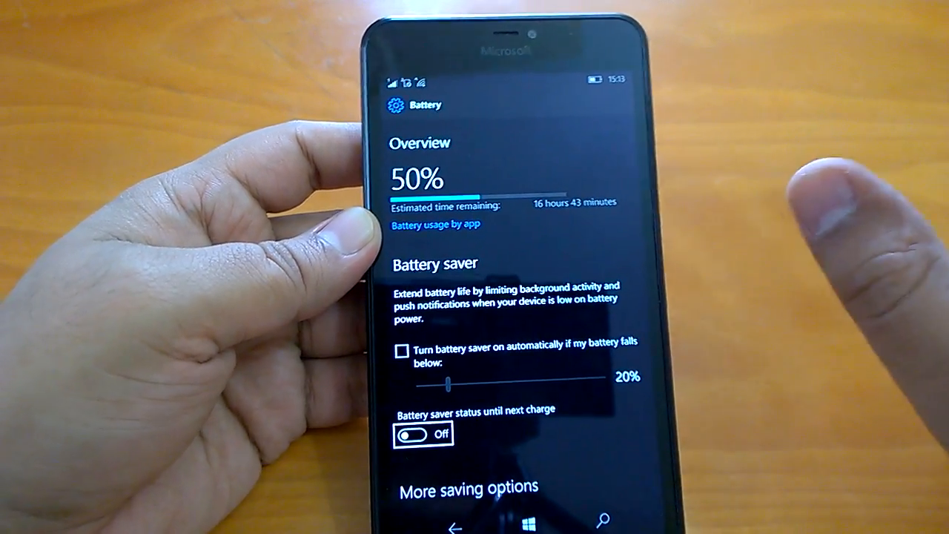
{"action": "scroll", "scroll_direction": "down", "scroll_amount": 3}
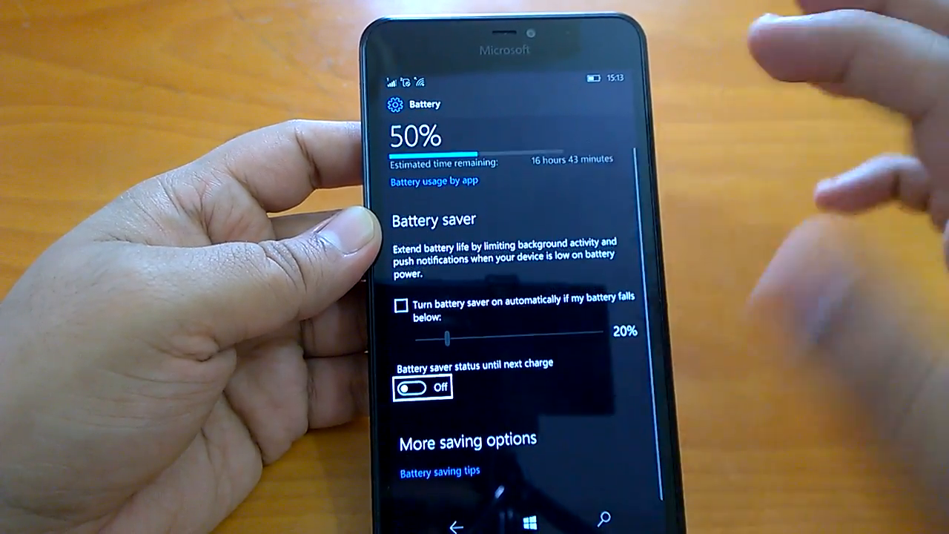